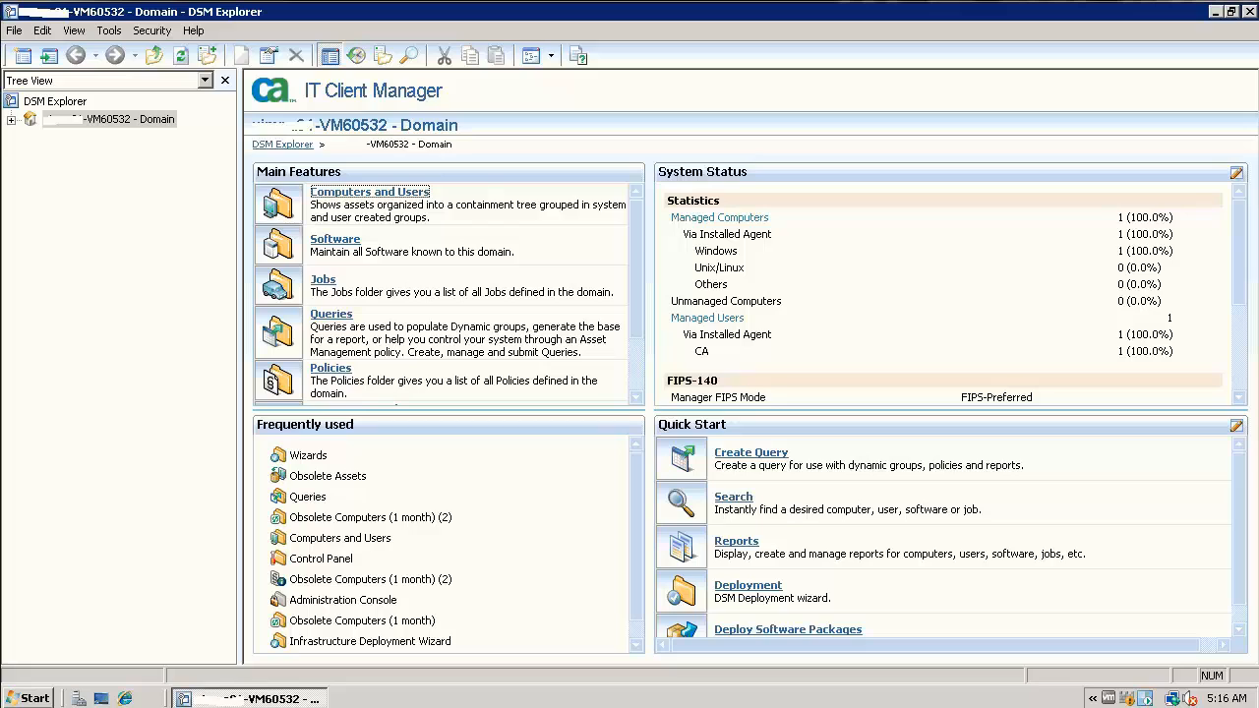
Expand the domain node and its Queries folder to reveal the query groups.
left_click(12, 120)
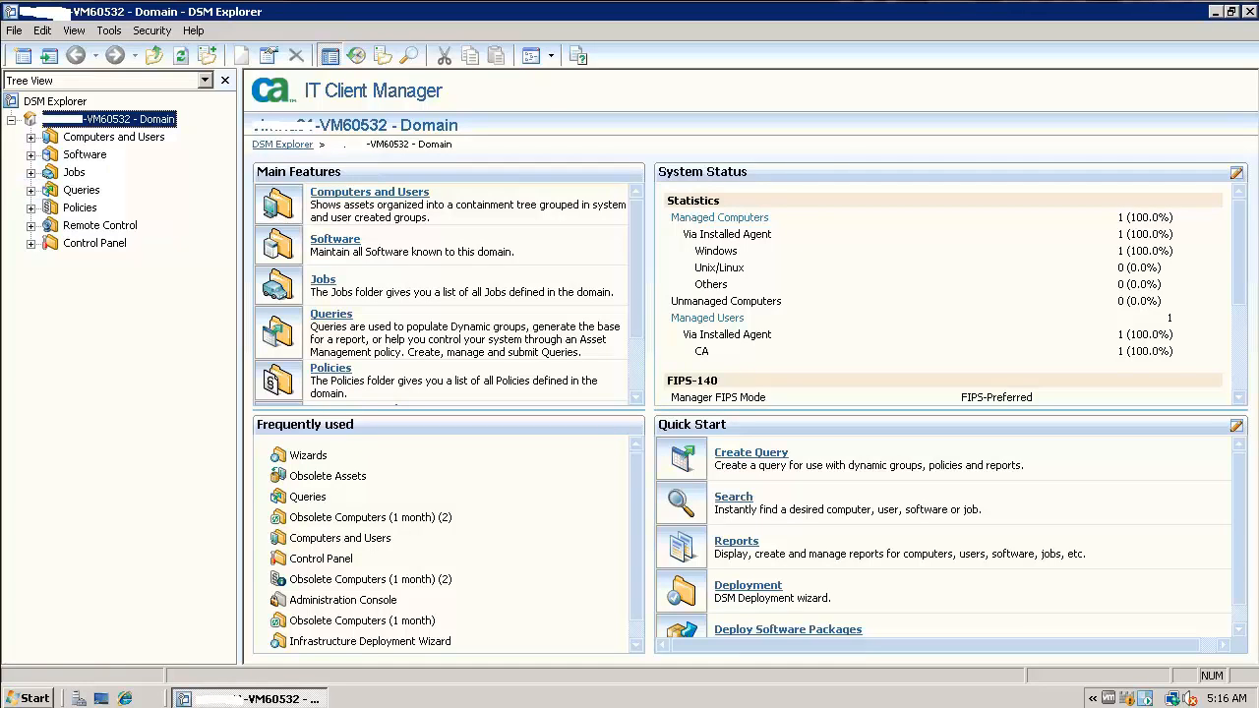
left_click(32, 189)
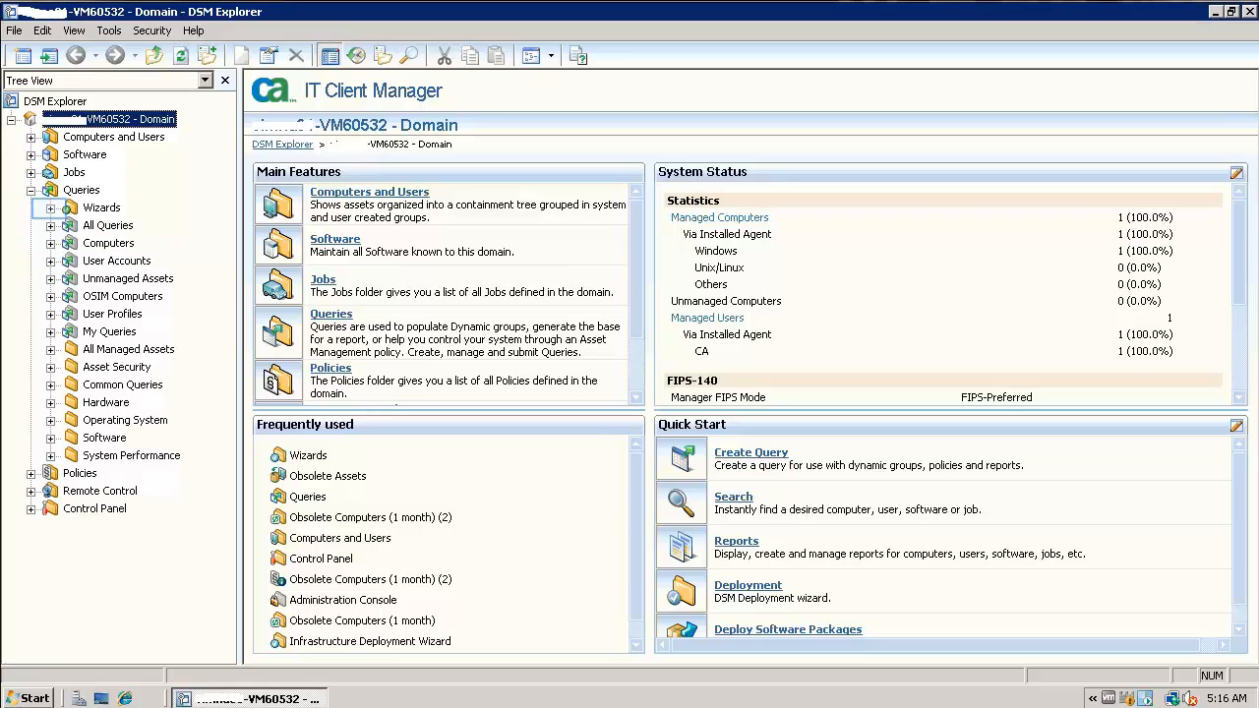
Expand the All Queries group to locate the Obsolete Computers (3 months) query.
left_click(51, 208)
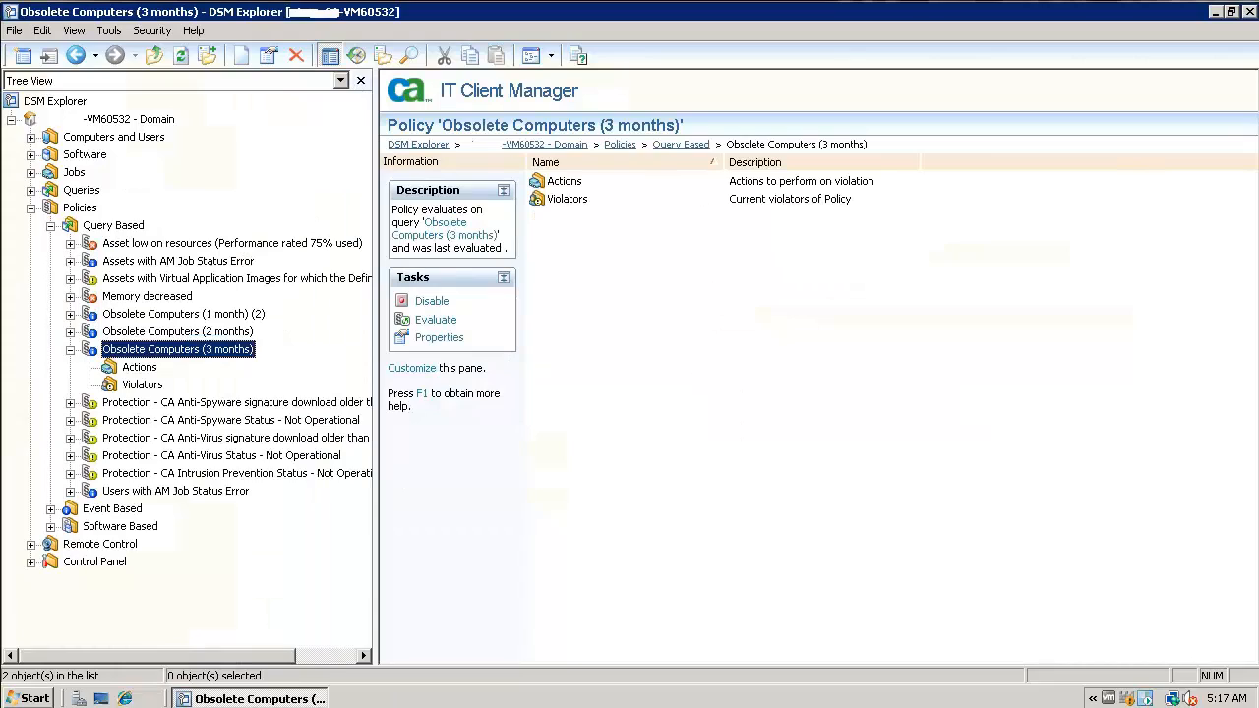
View the Obsolete Computers (3 months) policy's Properties in Policy Designer, showing the Evaluation settings.
right_click(177, 350)
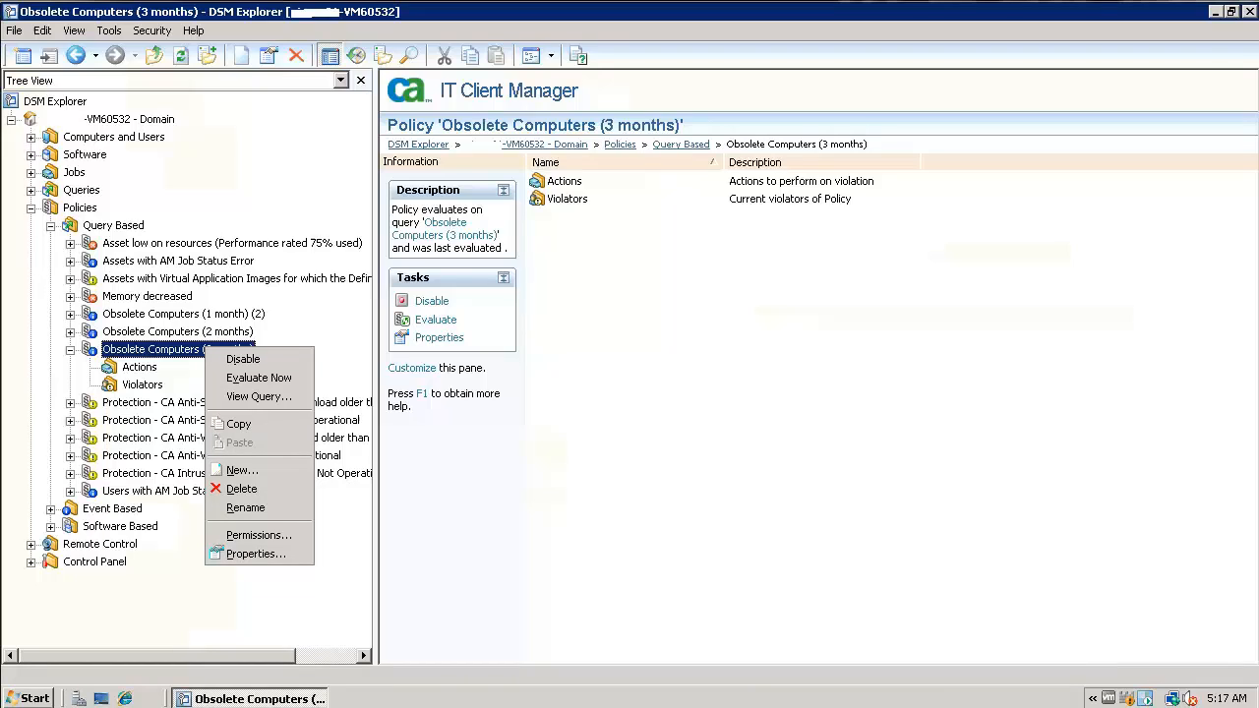
mouse_move(260, 378)
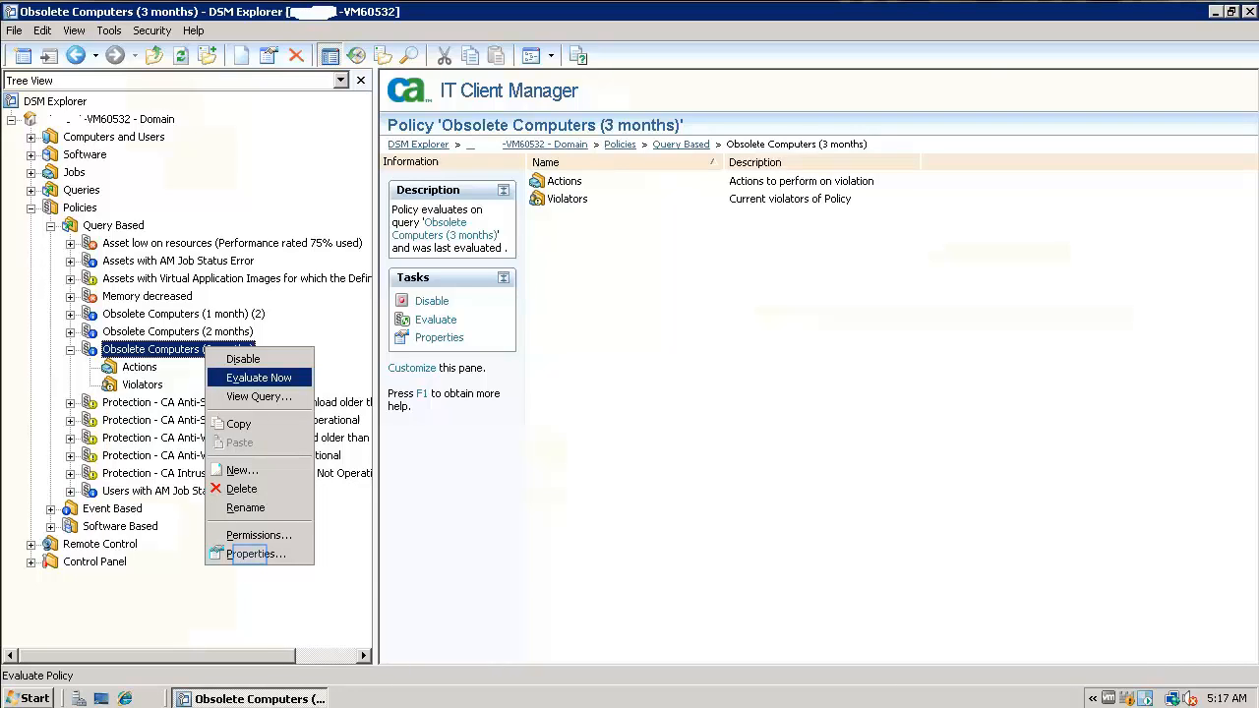
left_click(253, 554)
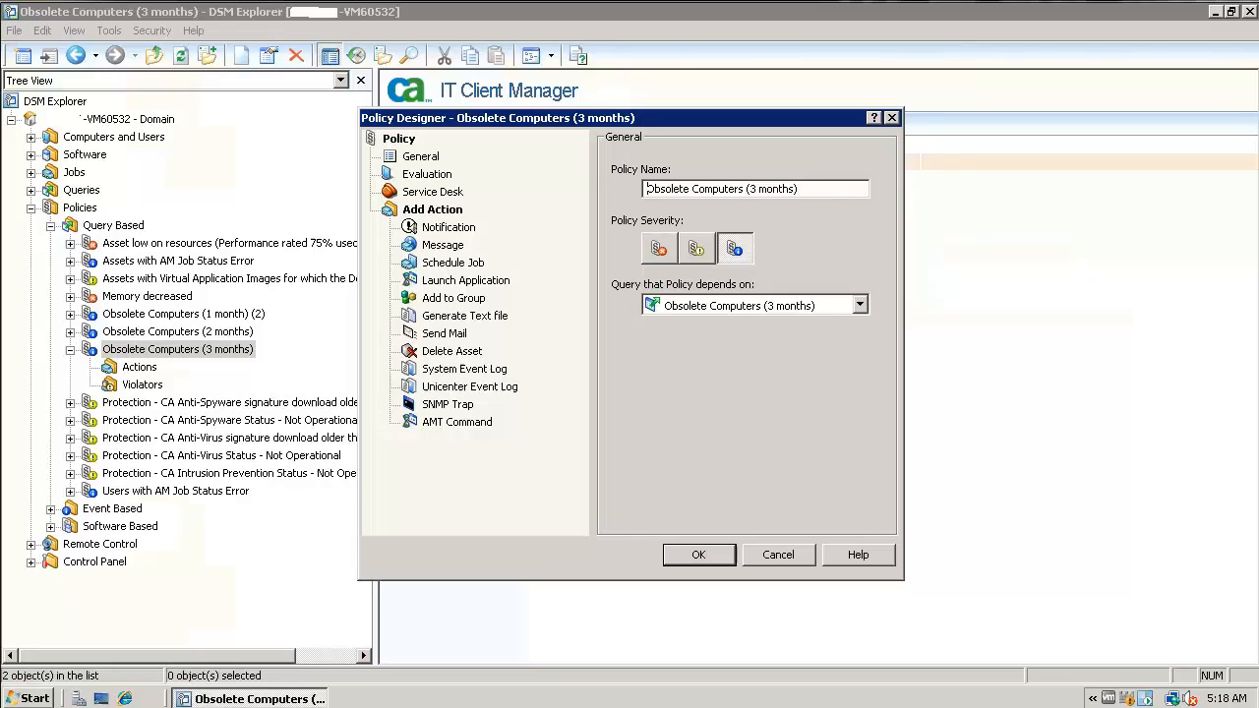
left_click(426, 173)
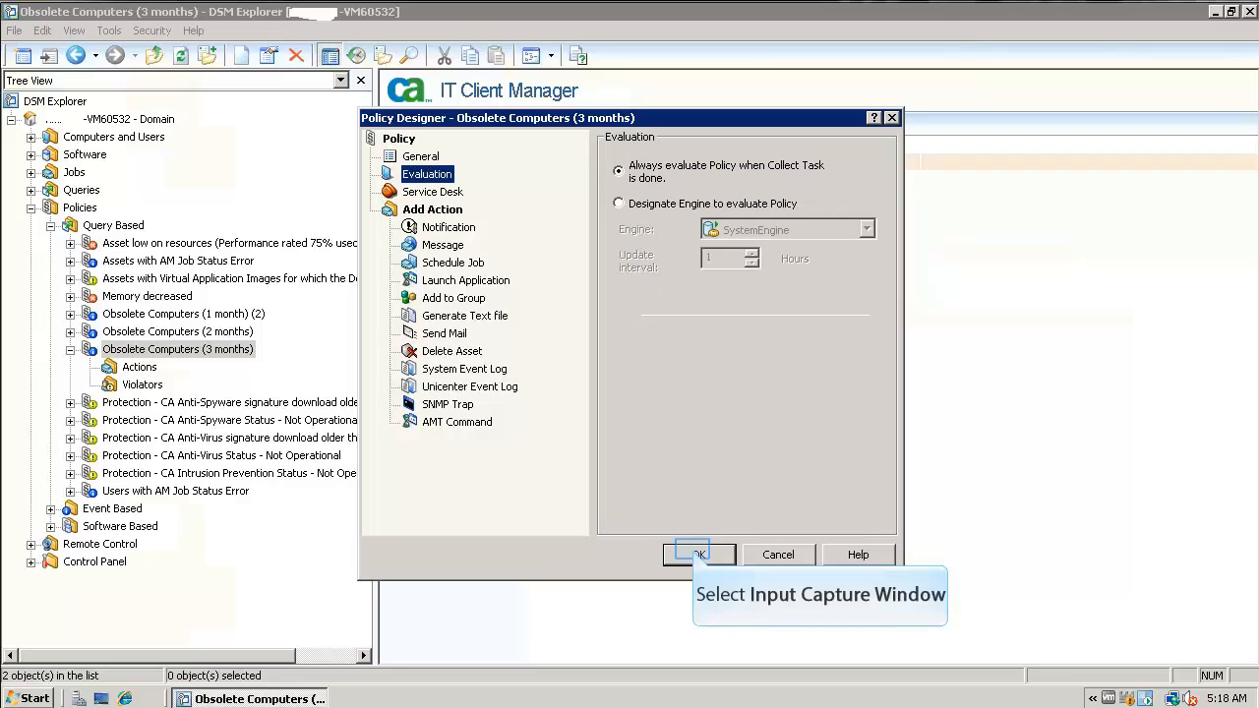